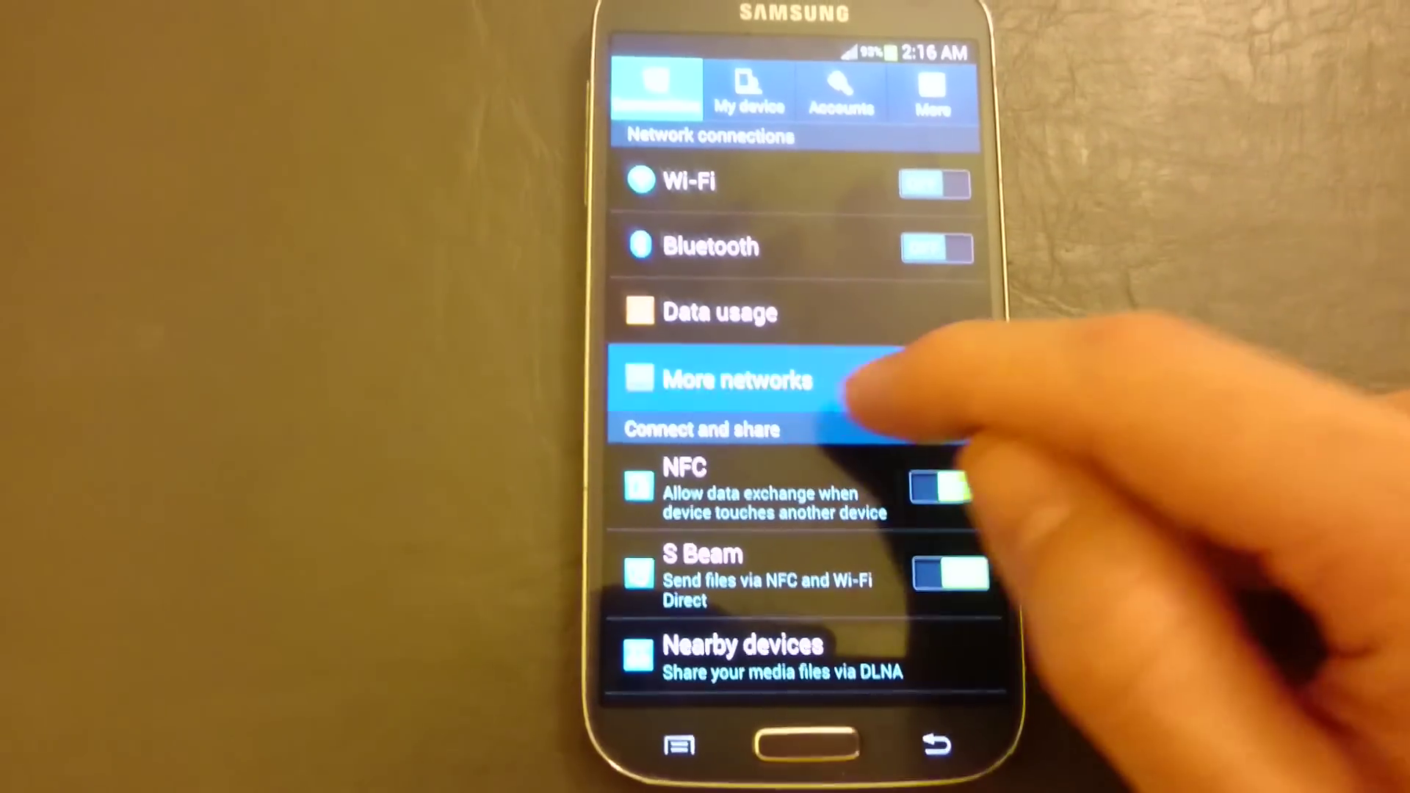
Go to More networks from the Connections settings.
left_click(732, 379)
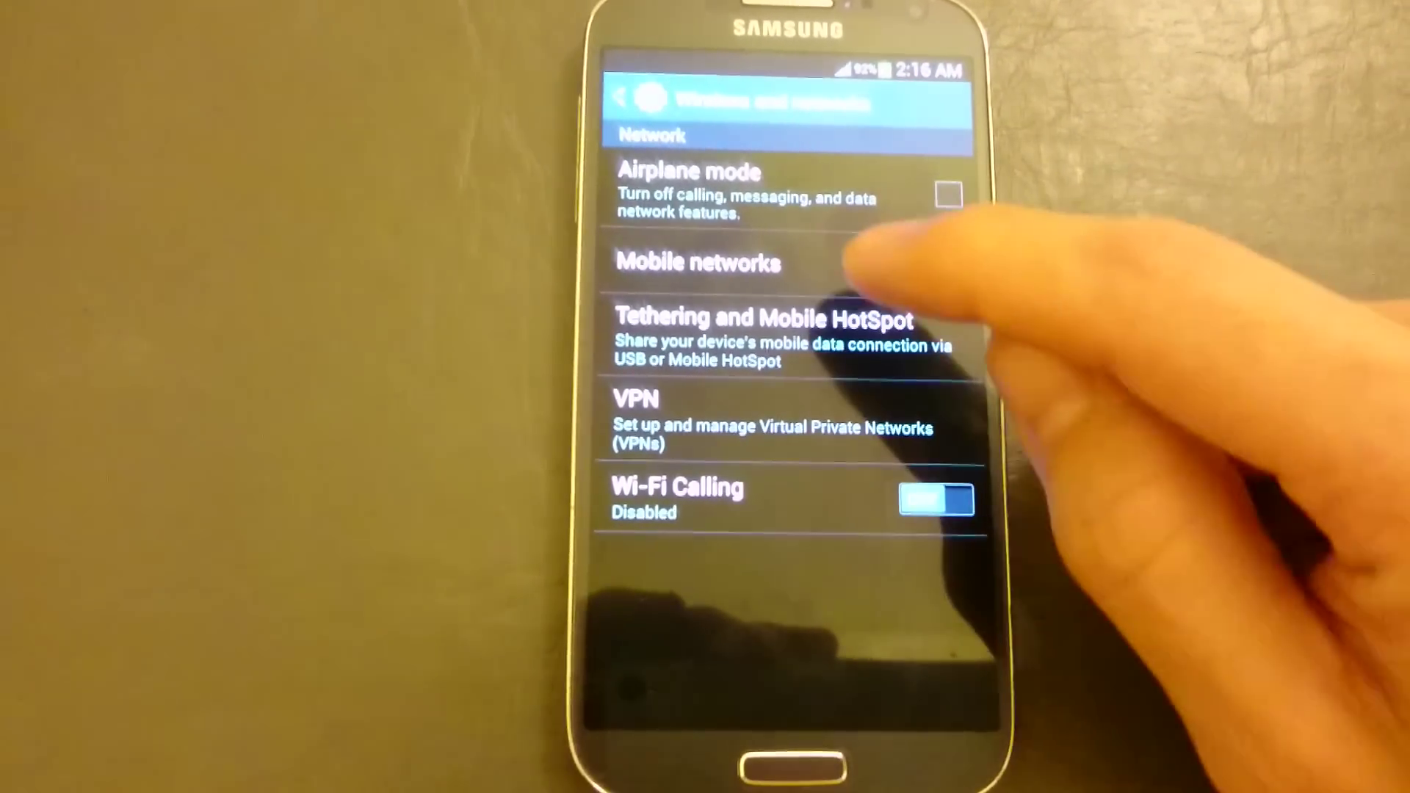
Enter the Mobile networks settings page.
left_click(696, 267)
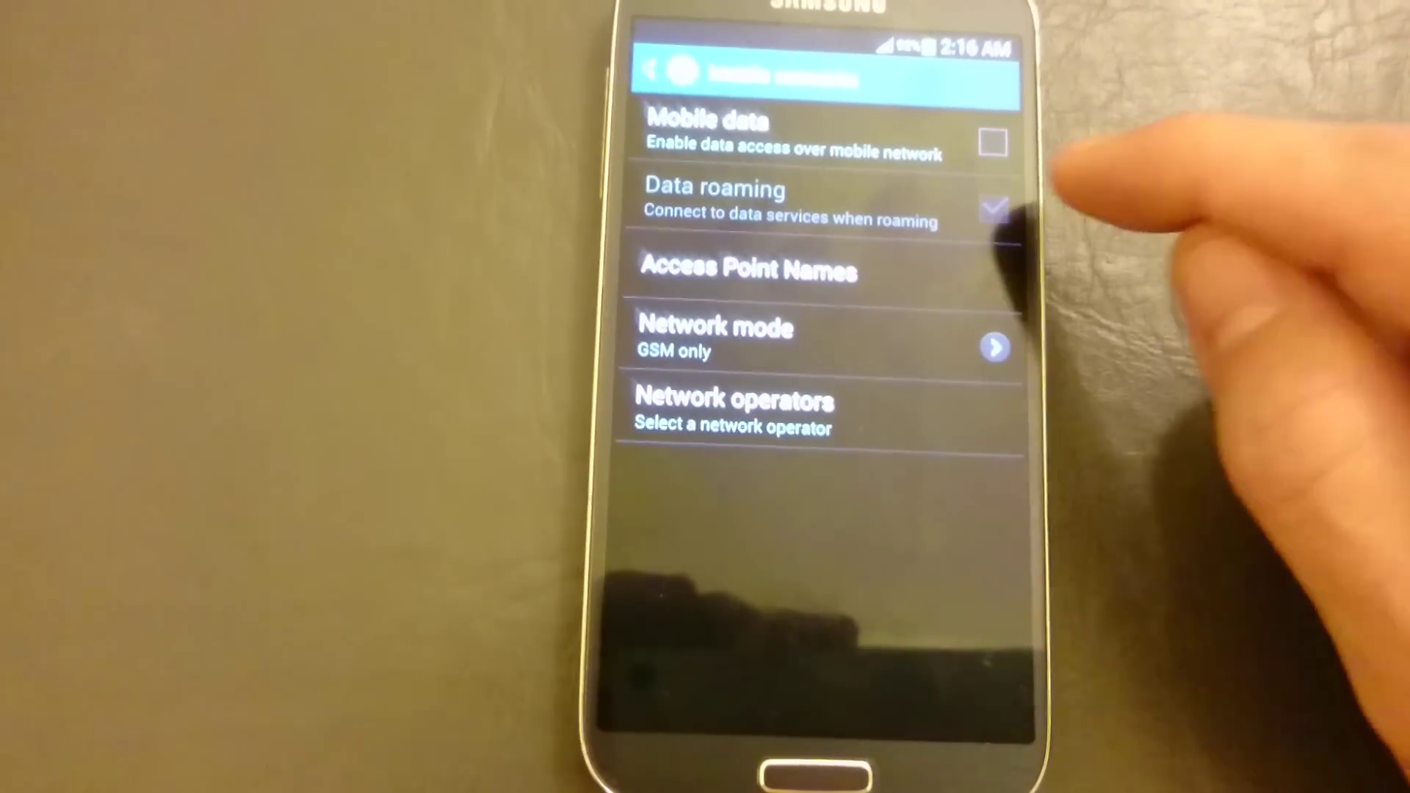
Enable Mobile data and Data roaming, then bring up the Network mode choices.
left_click(993, 143)
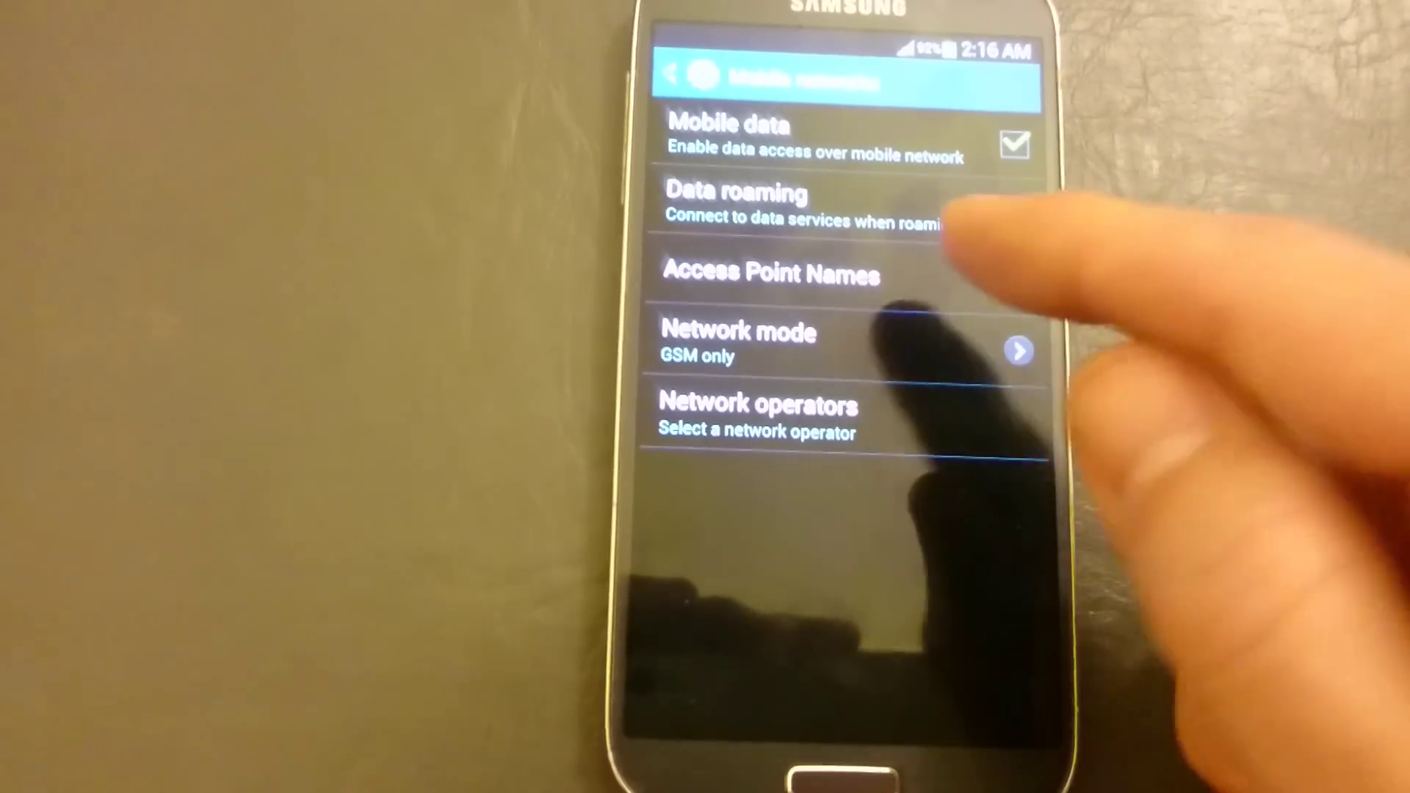
left_click(1013, 202)
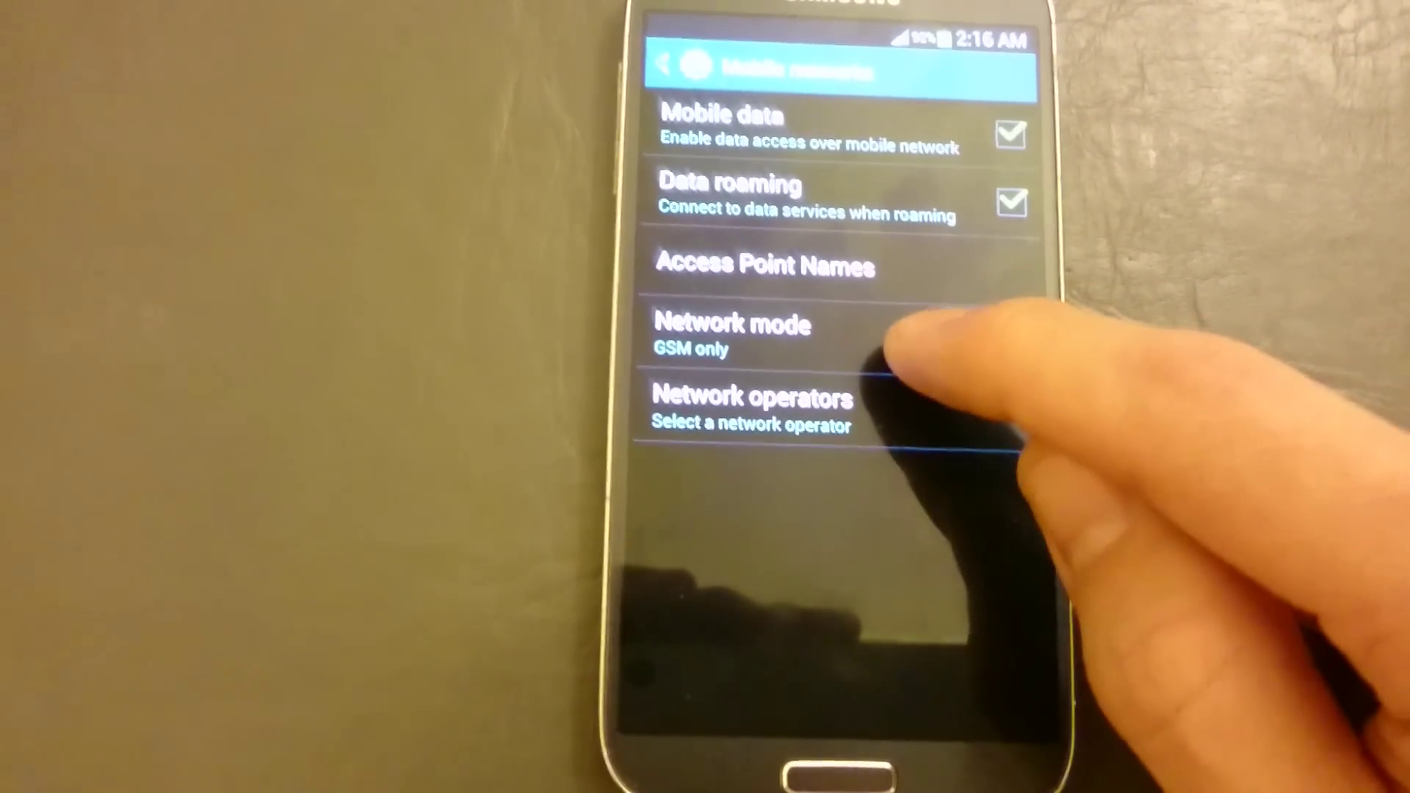
left_click(731, 338)
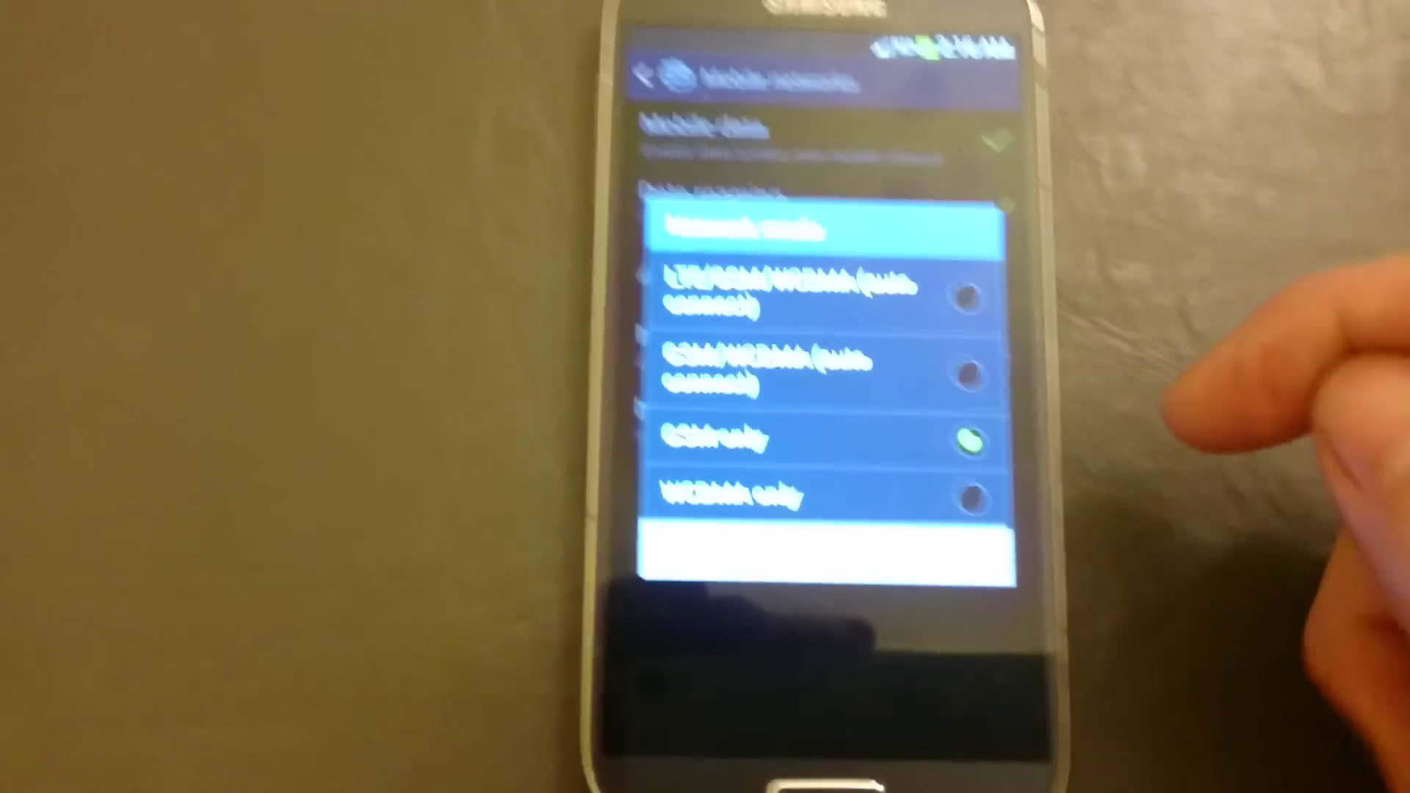